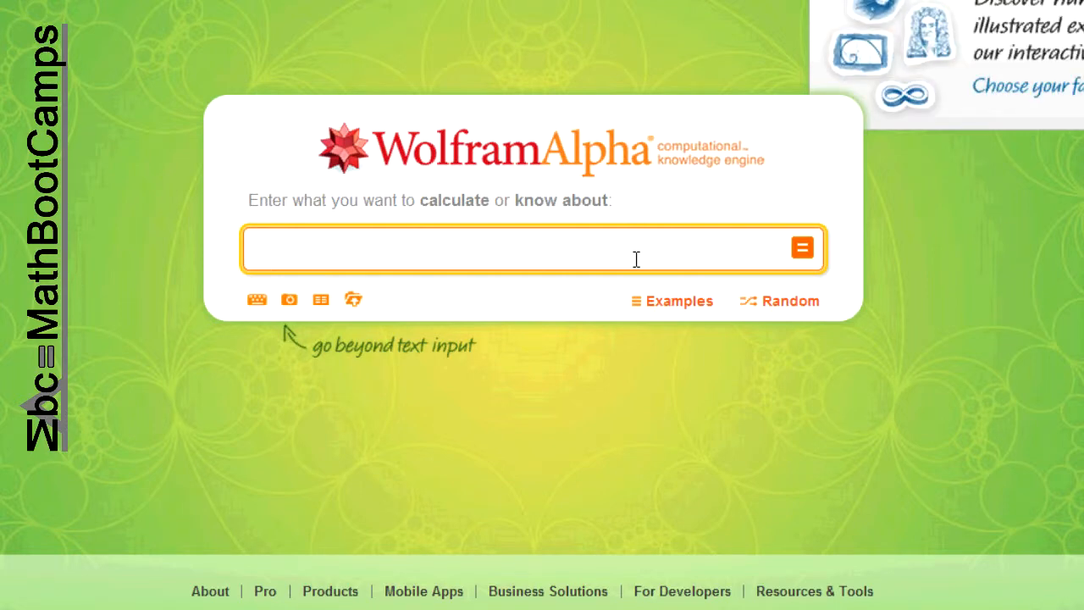
- Enter the query 'intercepts y=x^2-x+6' without submitting it
type("intercepts")
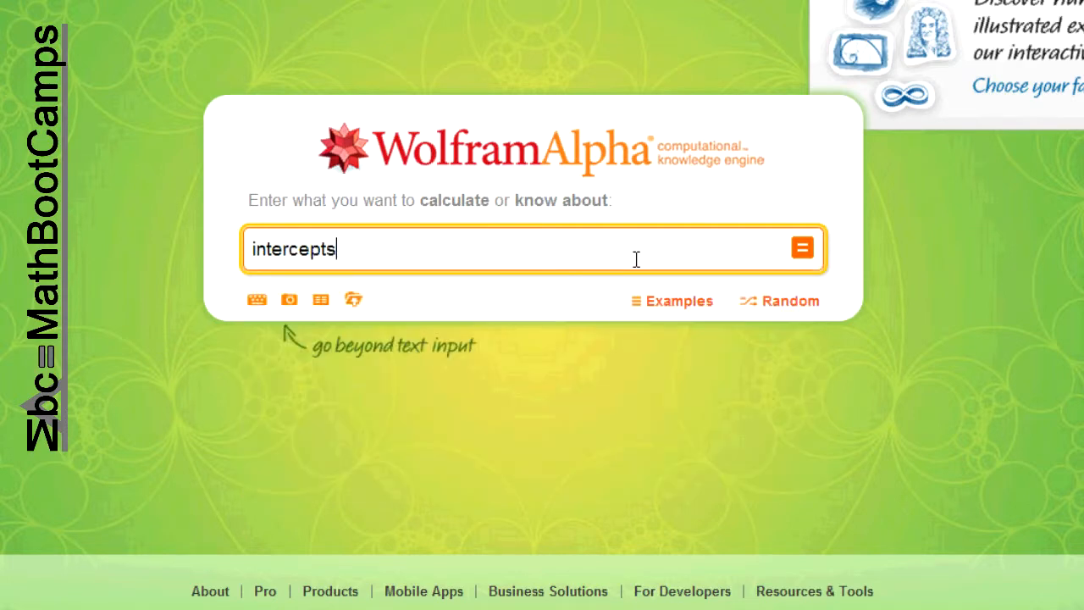
type("x^2")
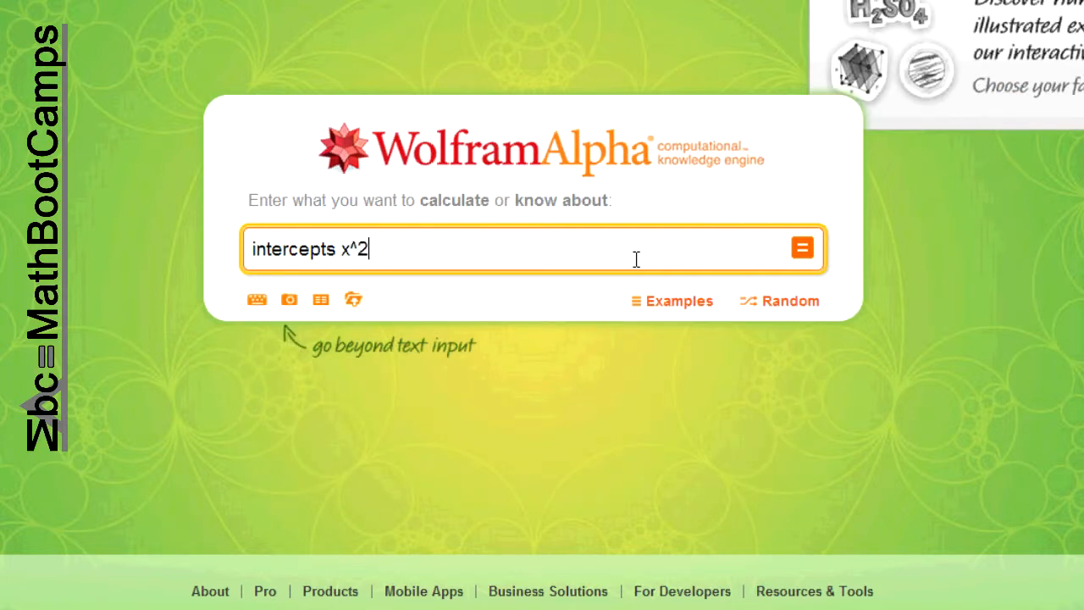
type("-x")
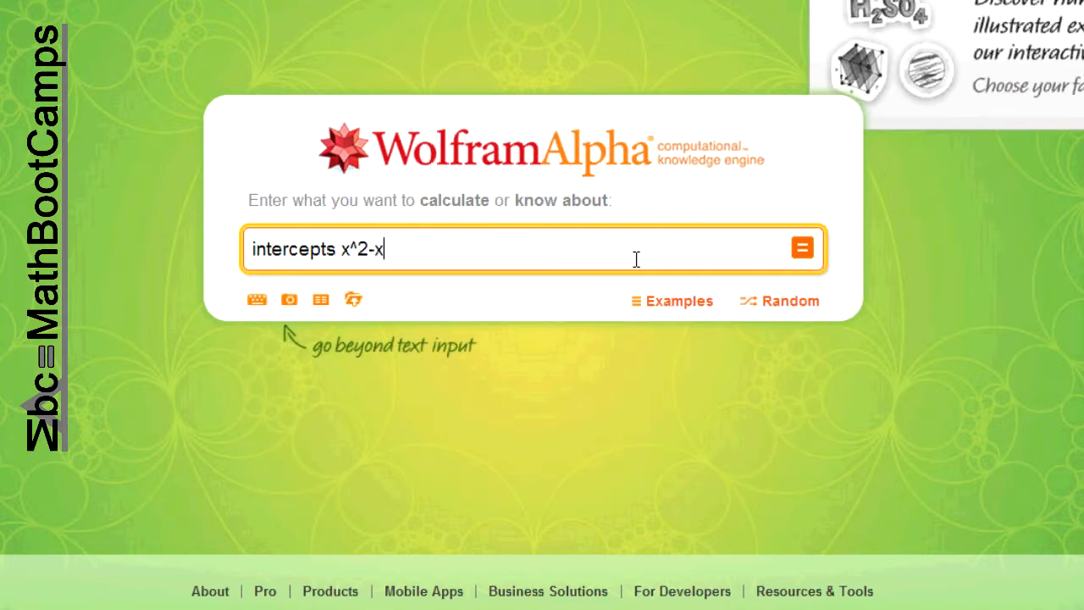
type("+6")
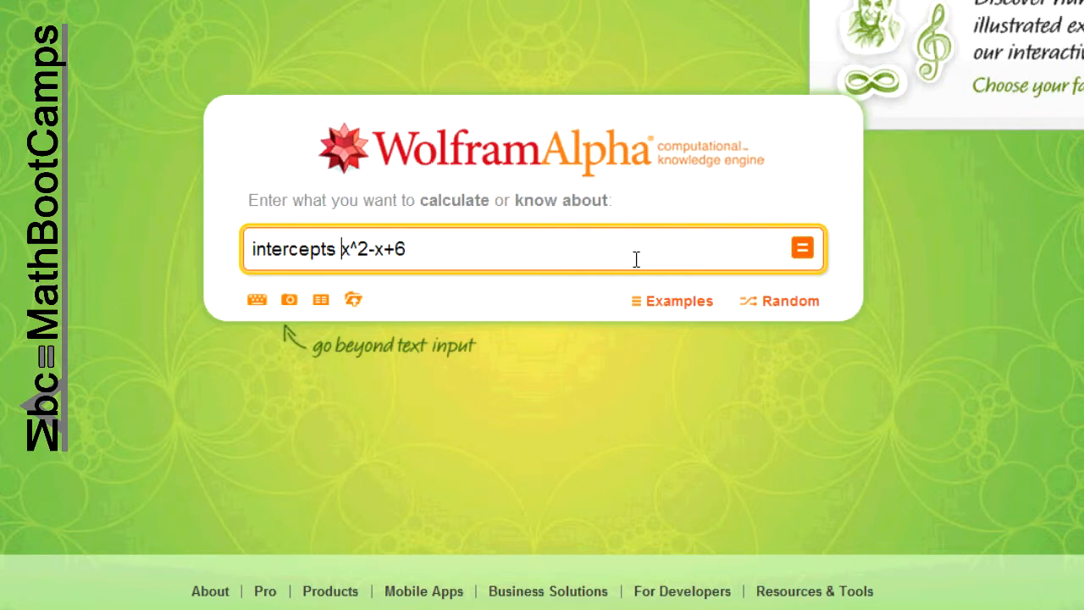
type("y=")
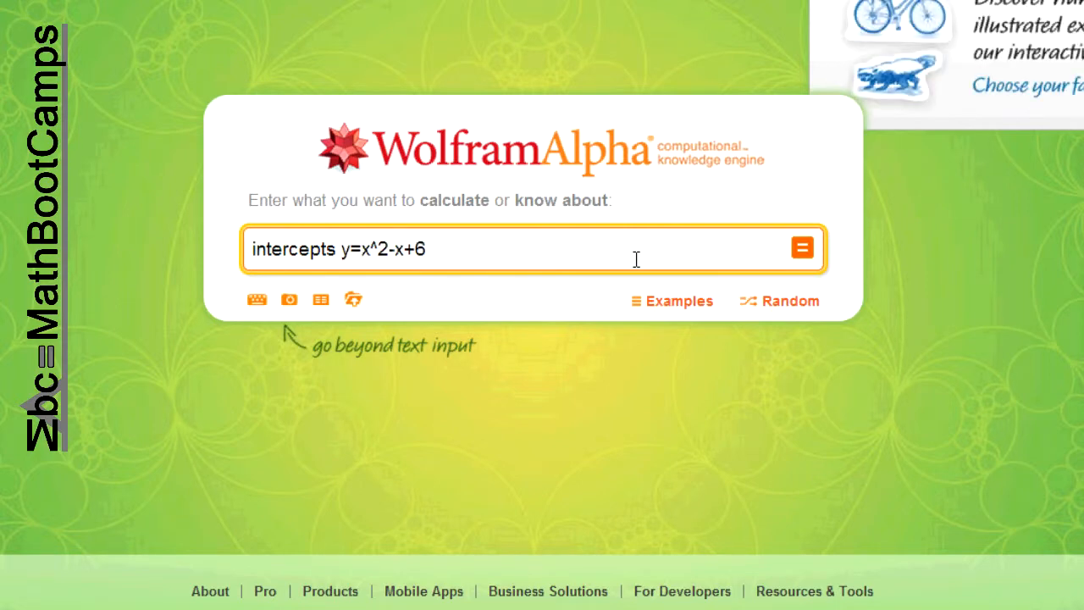
- Compute the query and scroll to the intercepts: no real x-intercepts, y-intercept 6, parabola plot
left_click(802, 247)
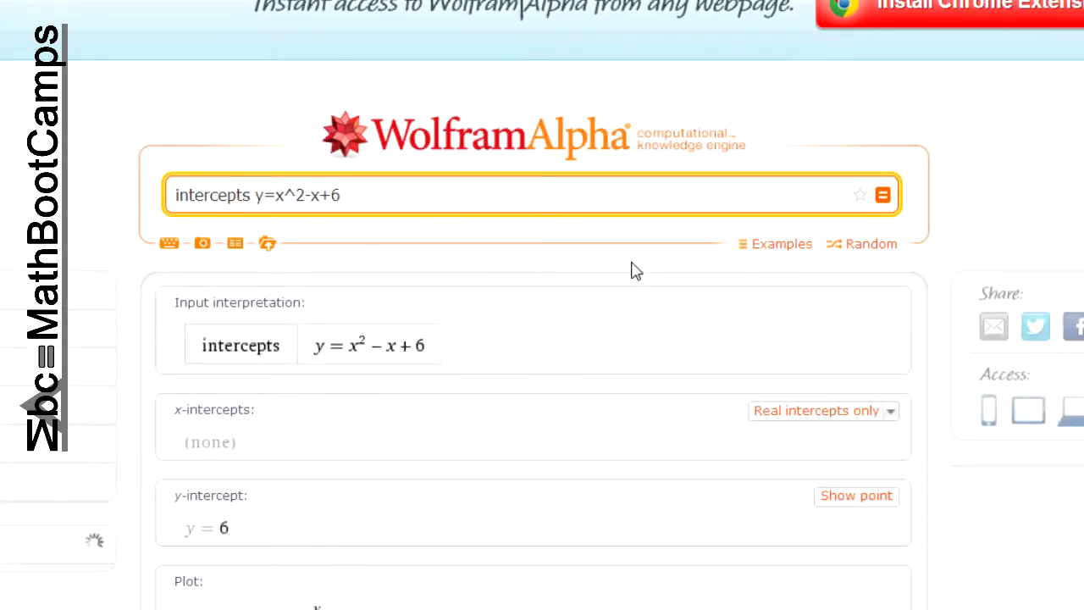
scroll("down", 3)
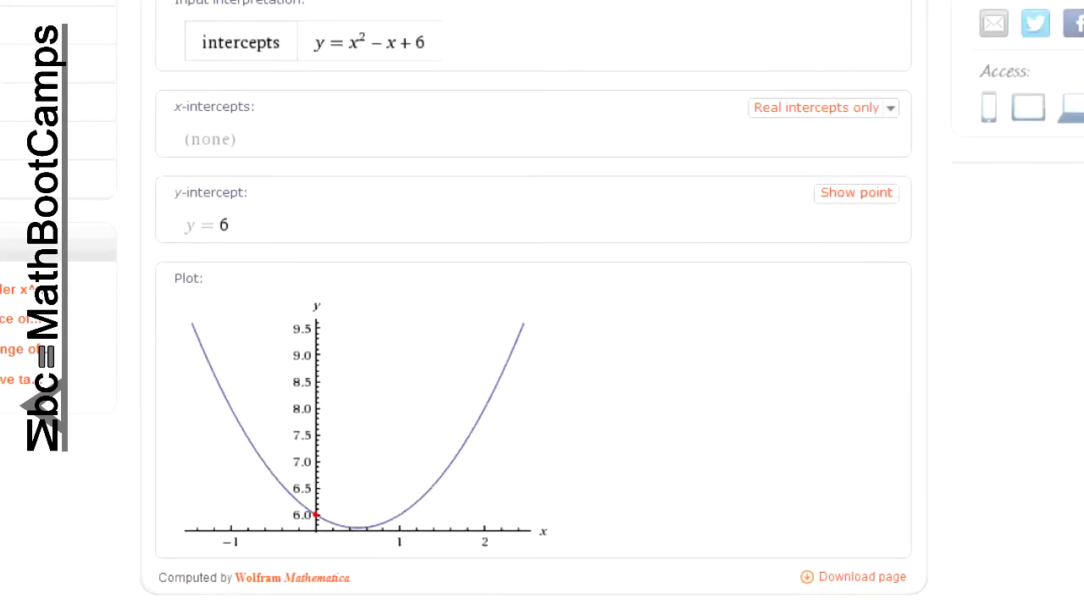
mouse_move(259, 439)
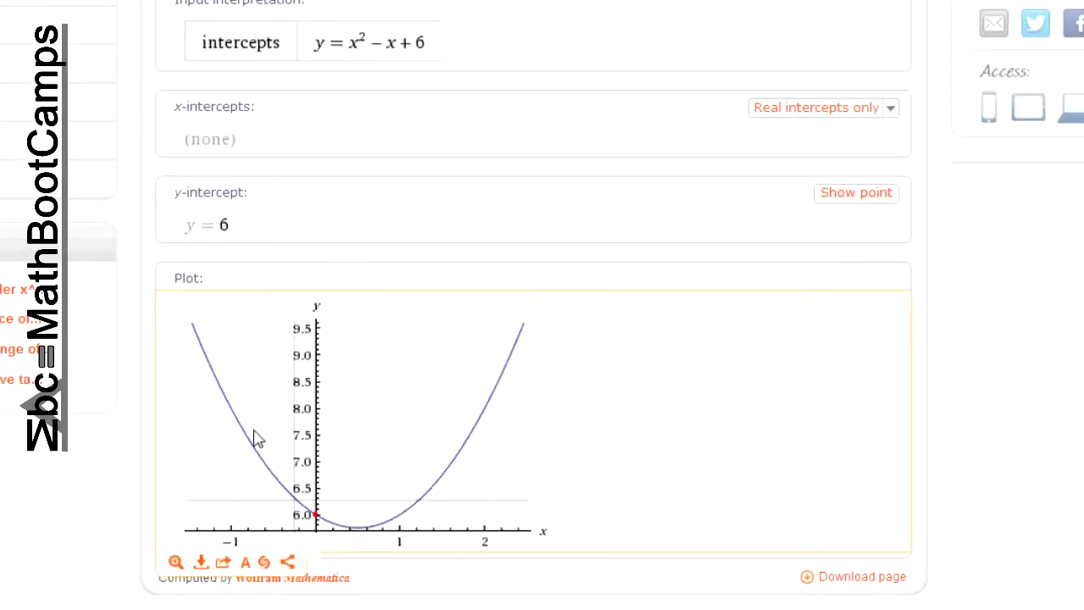
mouse_move(311, 524)
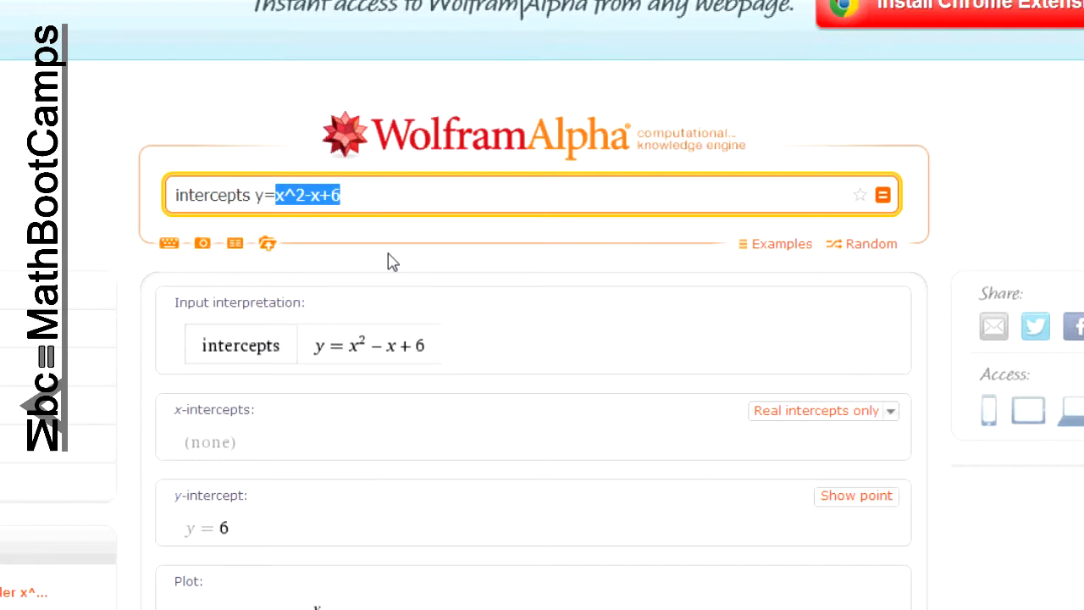
- Replace the equation with (x-1)/(x+4) and compute: x-intercept 1, y-intercept -1/4
type("(x-1)")
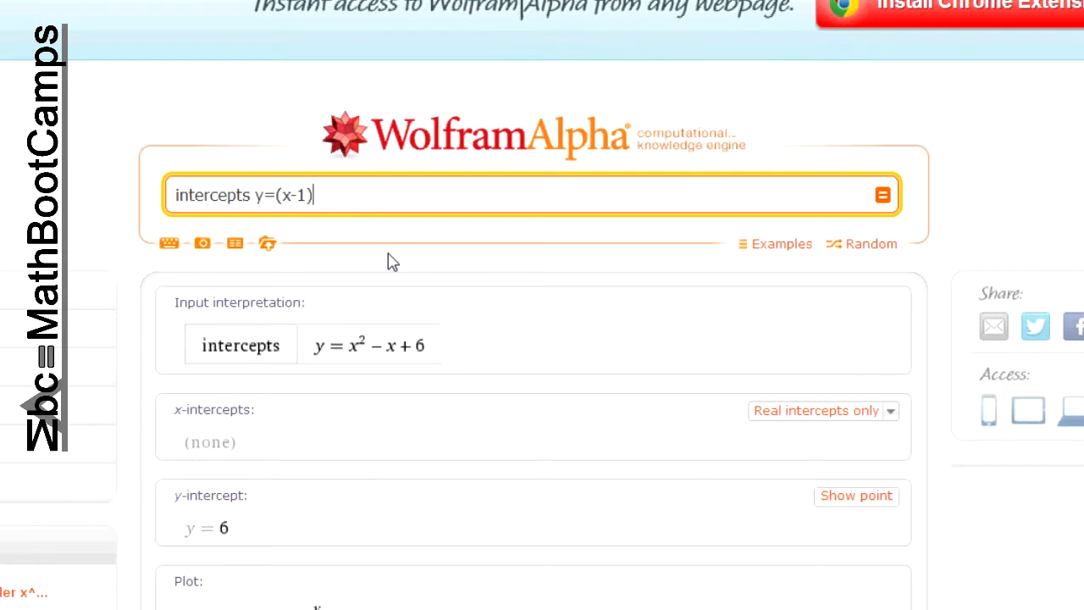
type("/")
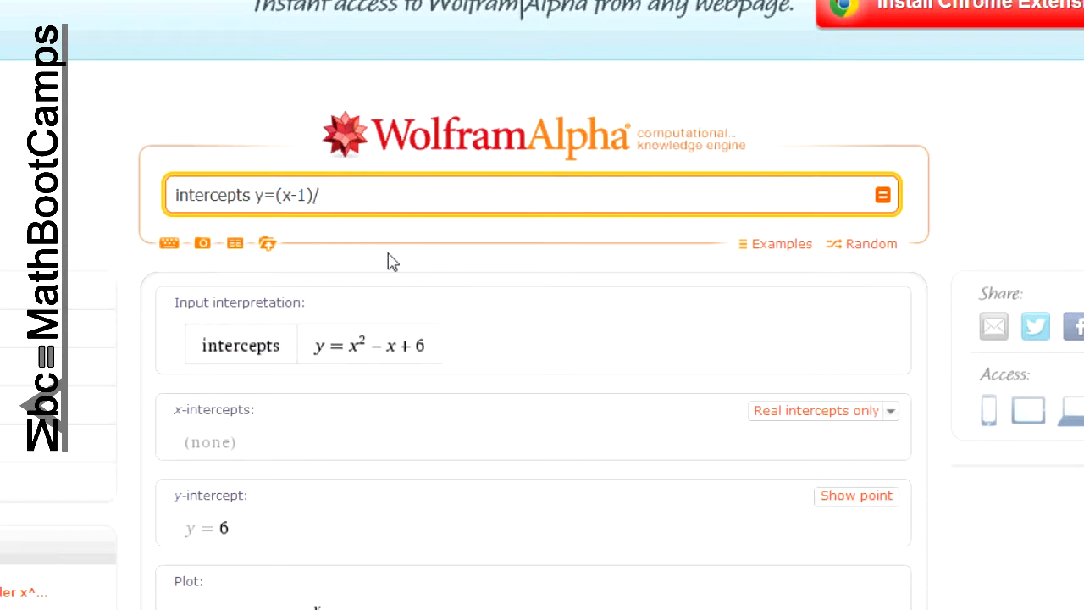
type("(x+")
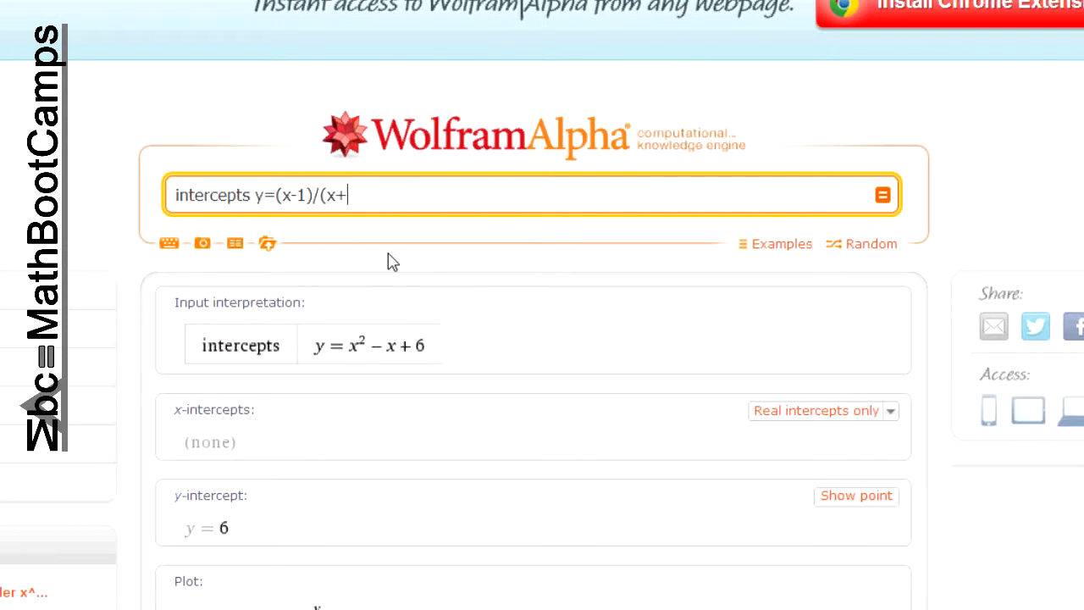
type("4)")
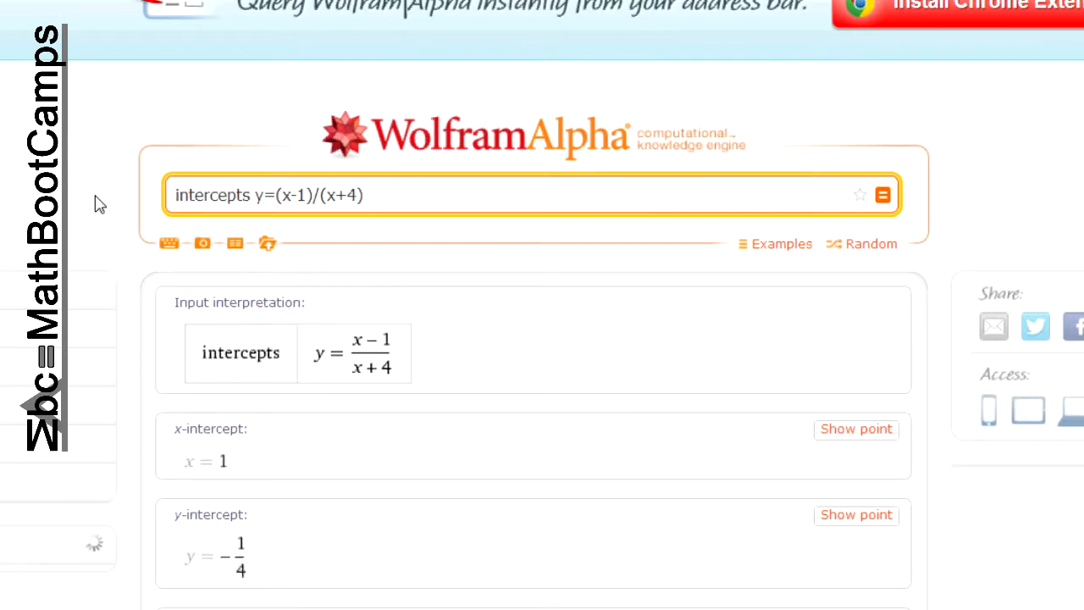
scroll("down", 3)
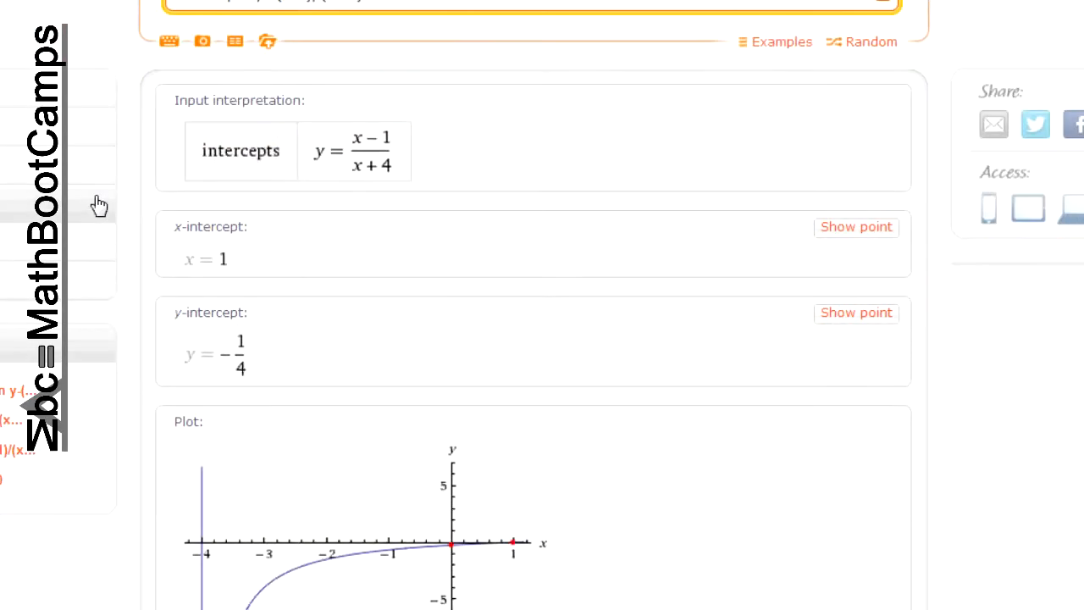
scroll("down", 3)
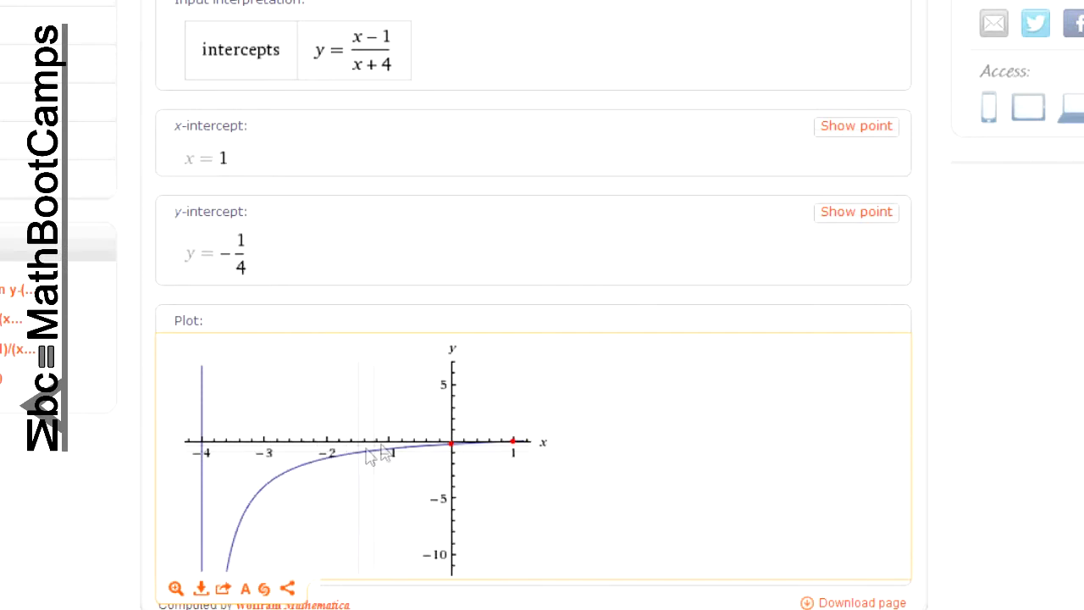
mouse_move(453, 449)
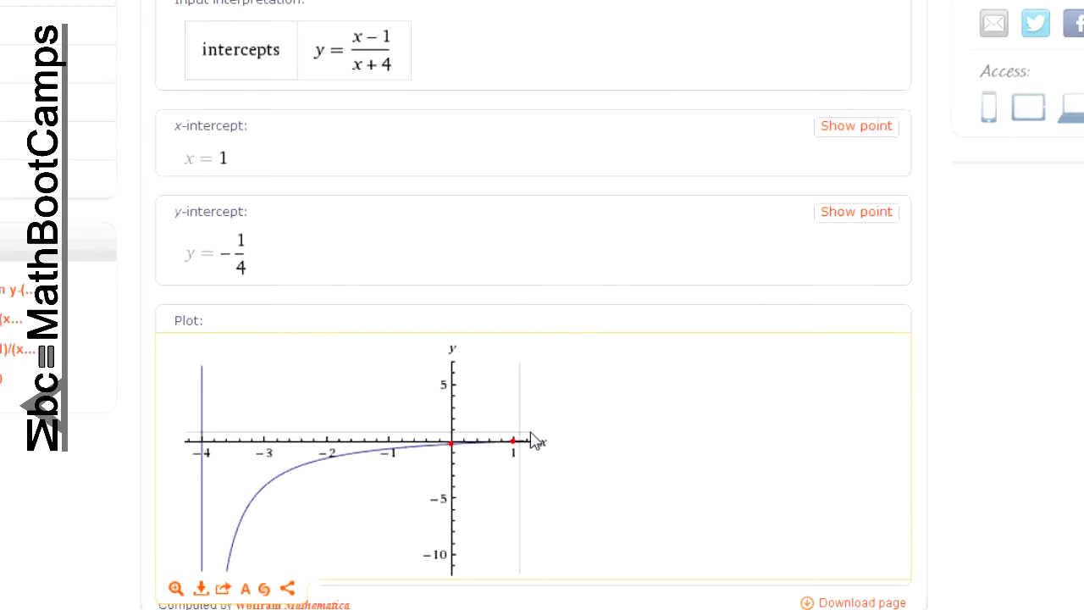
mouse_move(709, 455)
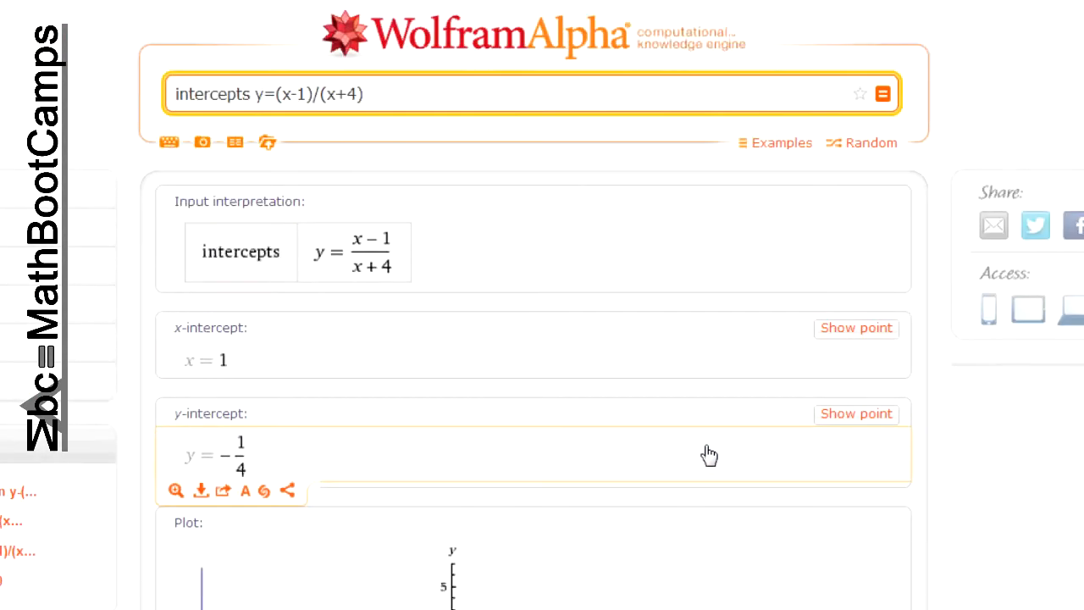
mouse_move(675, 602)
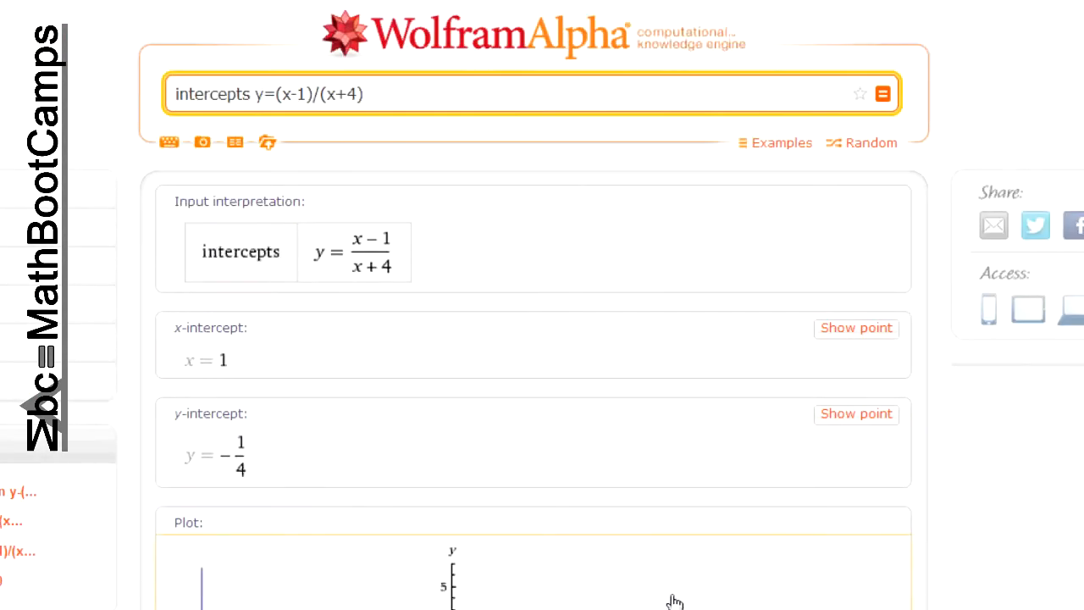